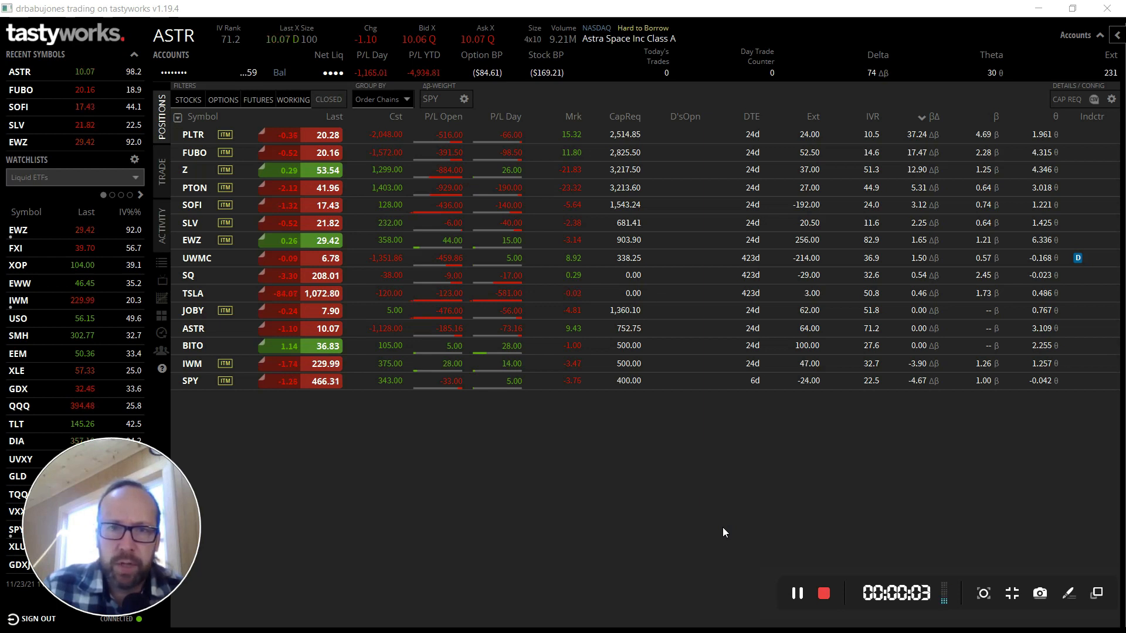
pyautogui.moveTo(665, 496)
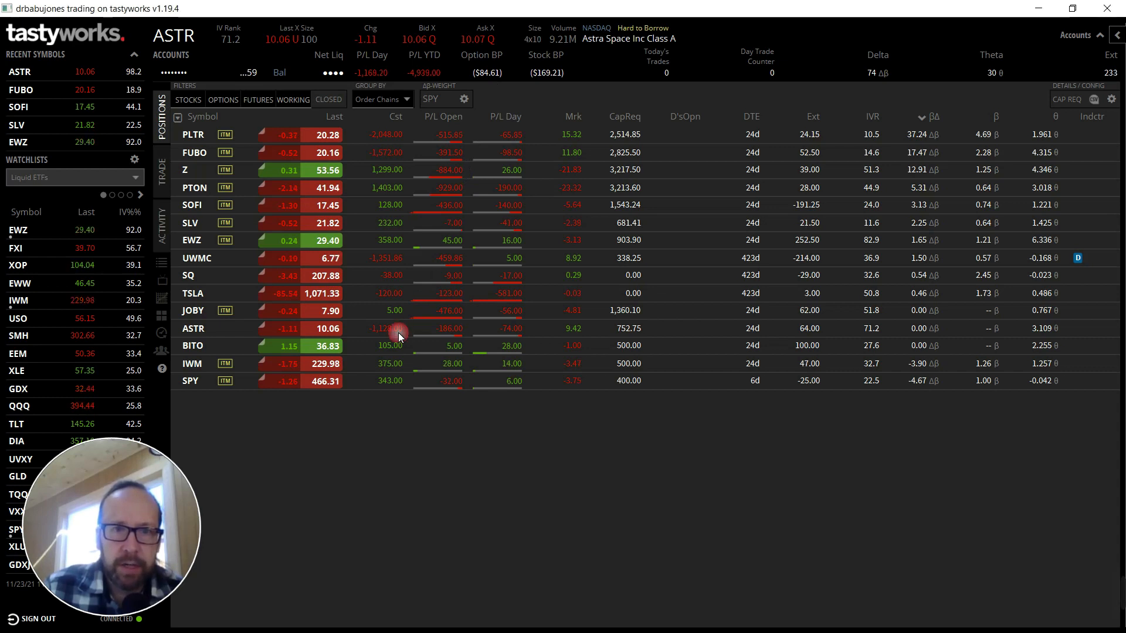
# Expand the ASTR position to show its 100 shares and Dec 17 strangle legs.
pyautogui.click(194, 328)
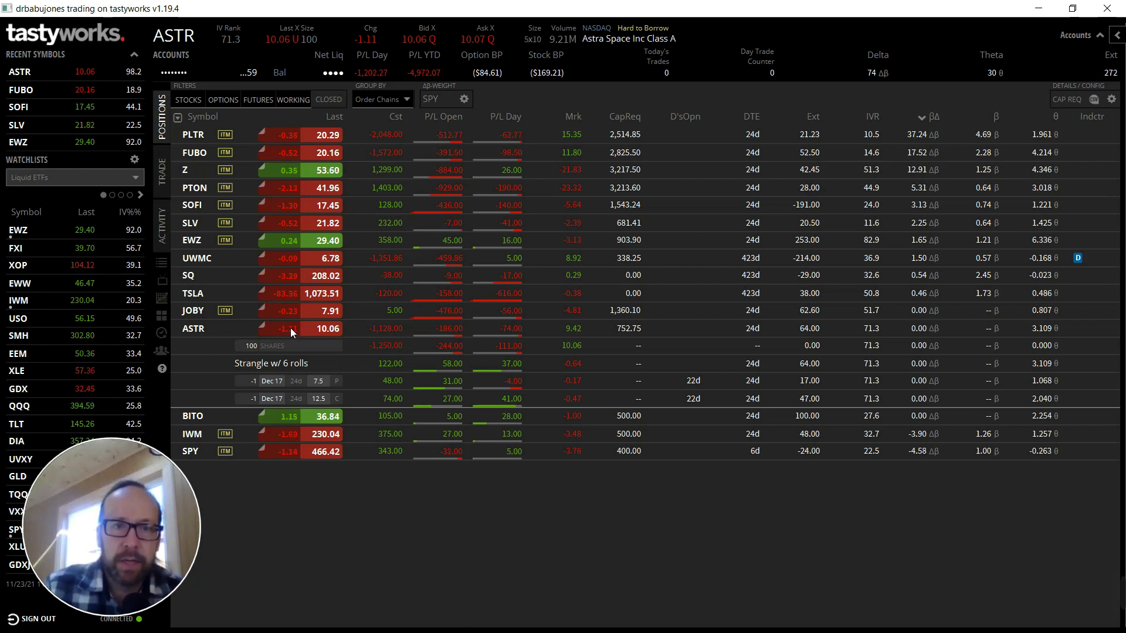
pyautogui.moveTo(324, 343)
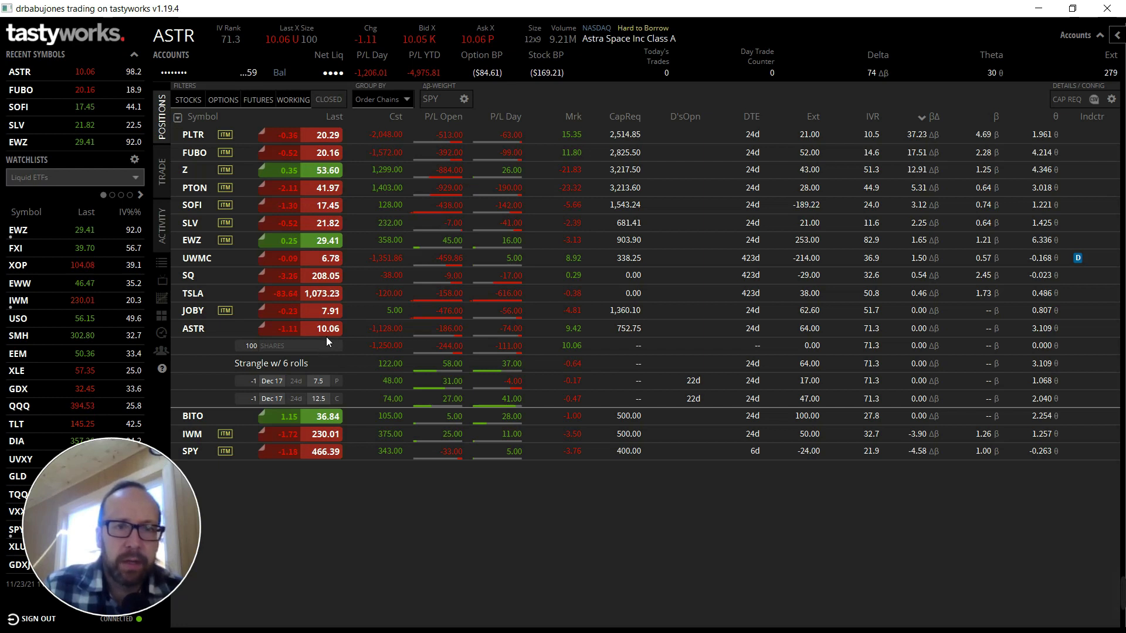
pyautogui.moveTo(314, 378)
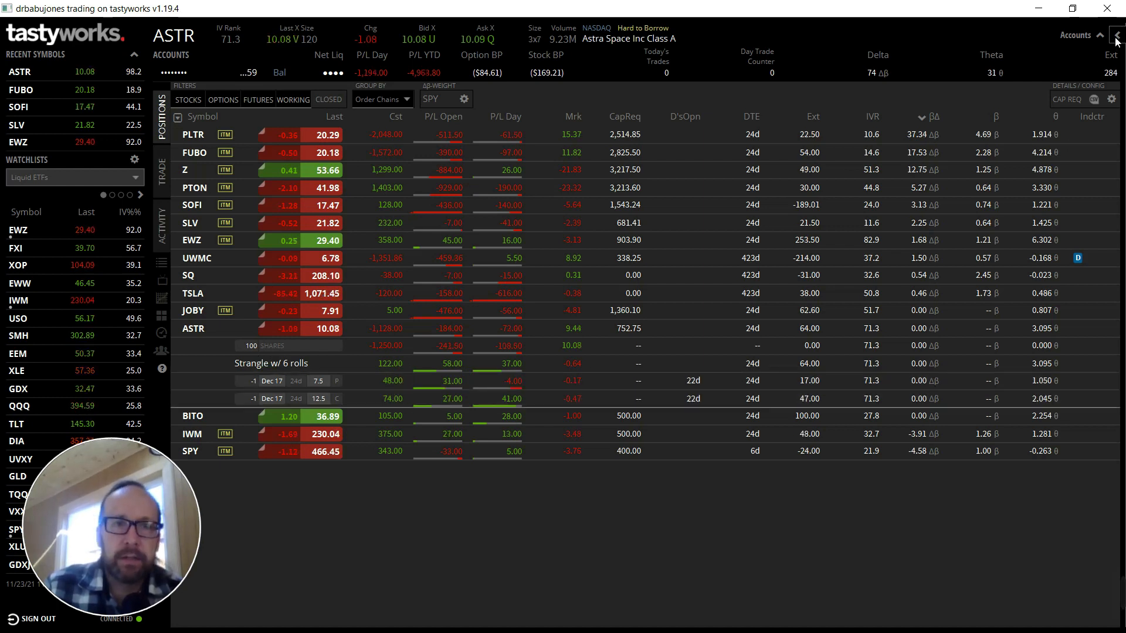
# Review the ASTR order chain history in the side panel, then dismiss it.
pyautogui.click(1107, 36)
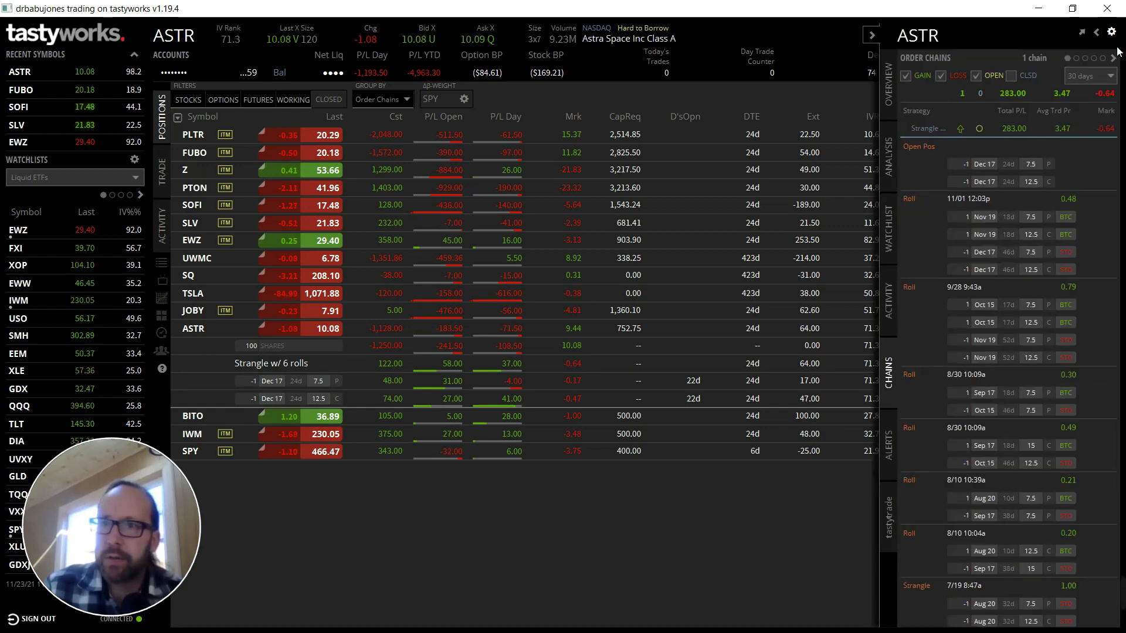
pyautogui.moveTo(1062, 152)
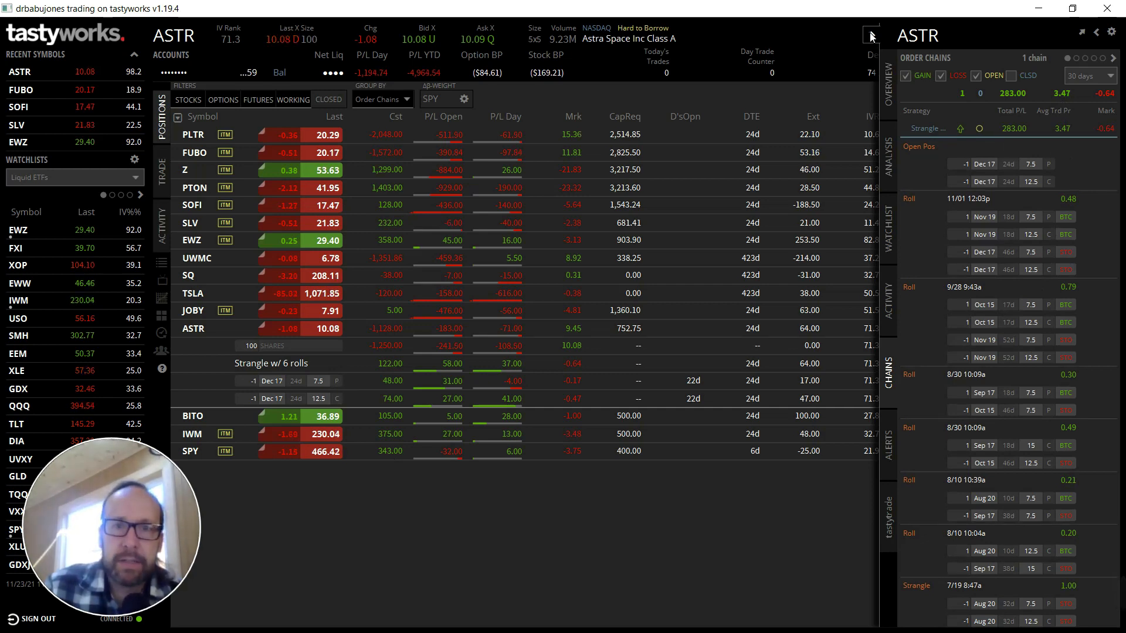
pyautogui.click(870, 36)
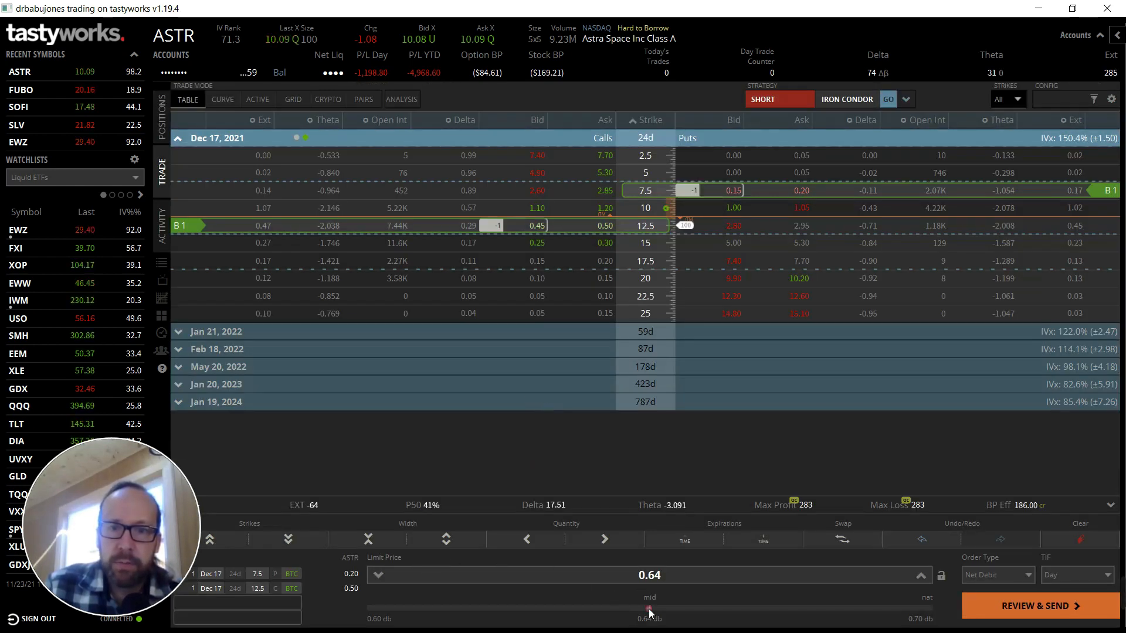
# Send the ASTR strangle closing order at 0.64 debit and return to the positions list.
pyautogui.click(376, 575)
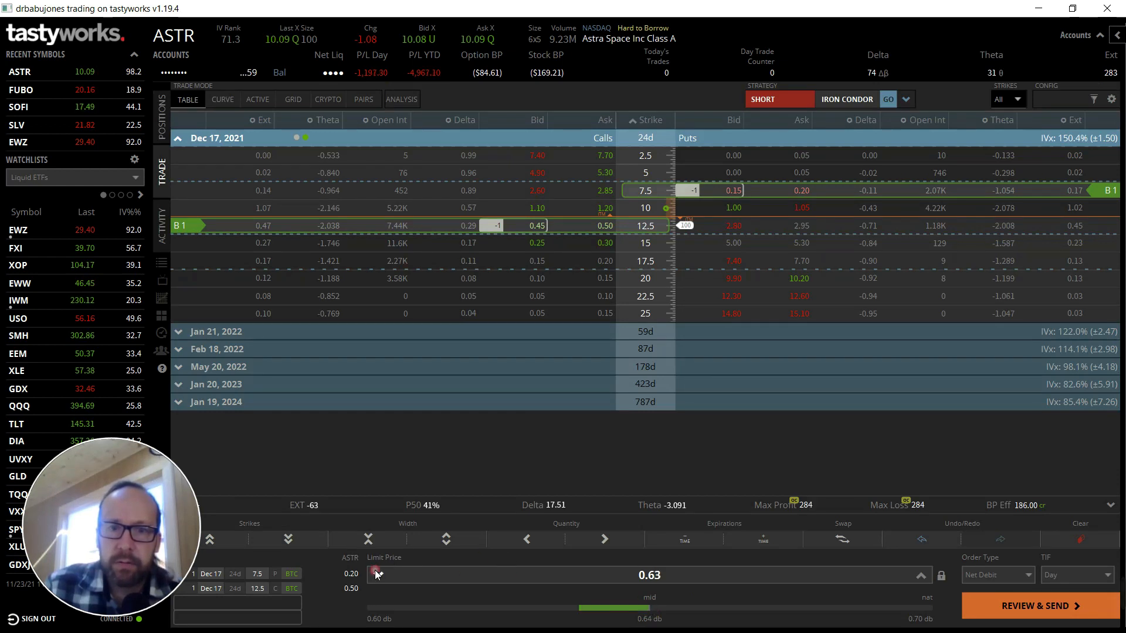
pyautogui.click(376, 575)
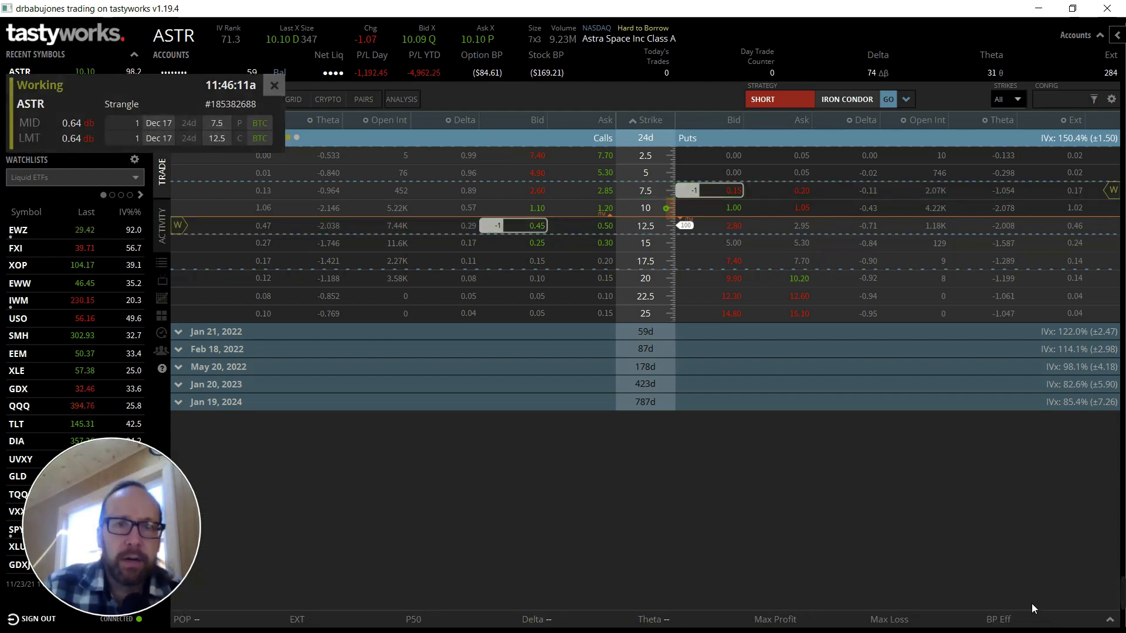
pyautogui.click(274, 84)
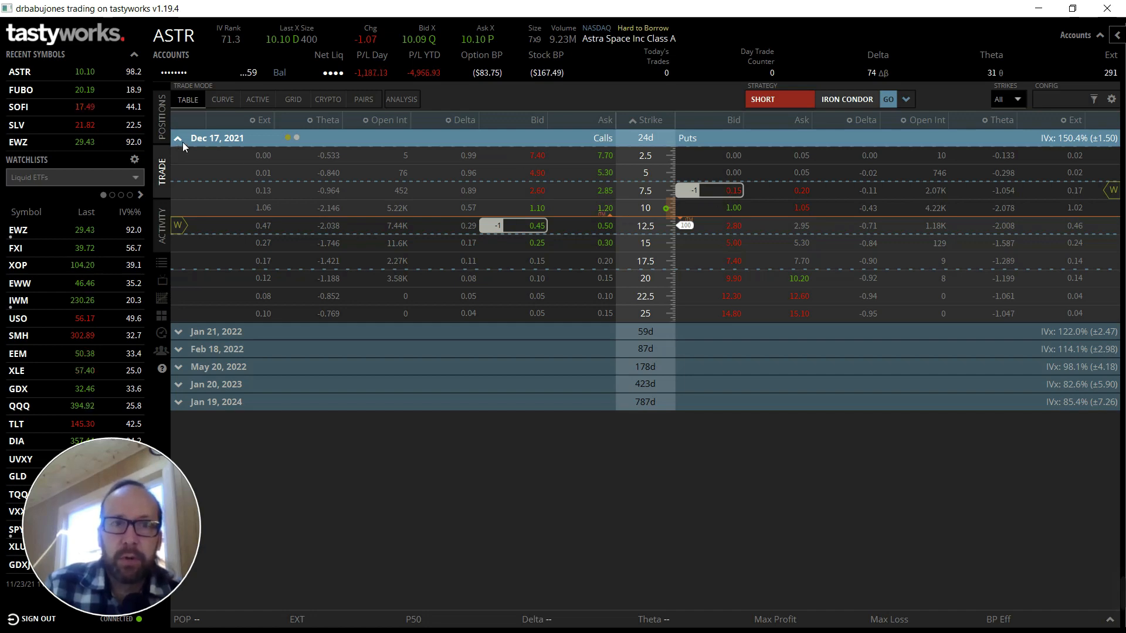
pyautogui.click(167, 114)
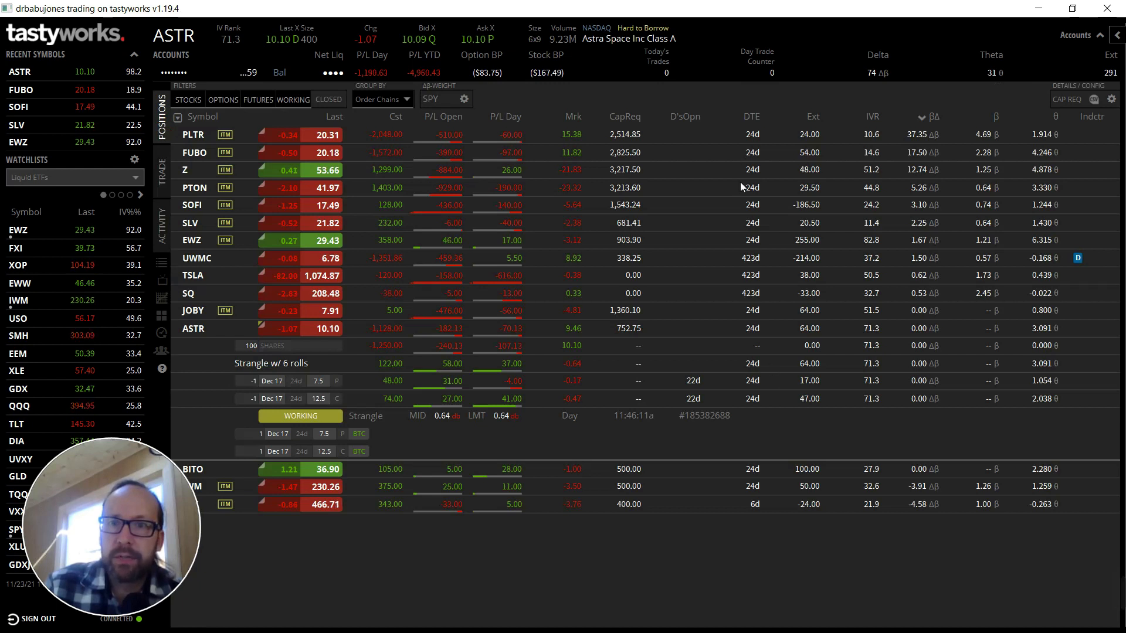
pyautogui.moveTo(731, 396)
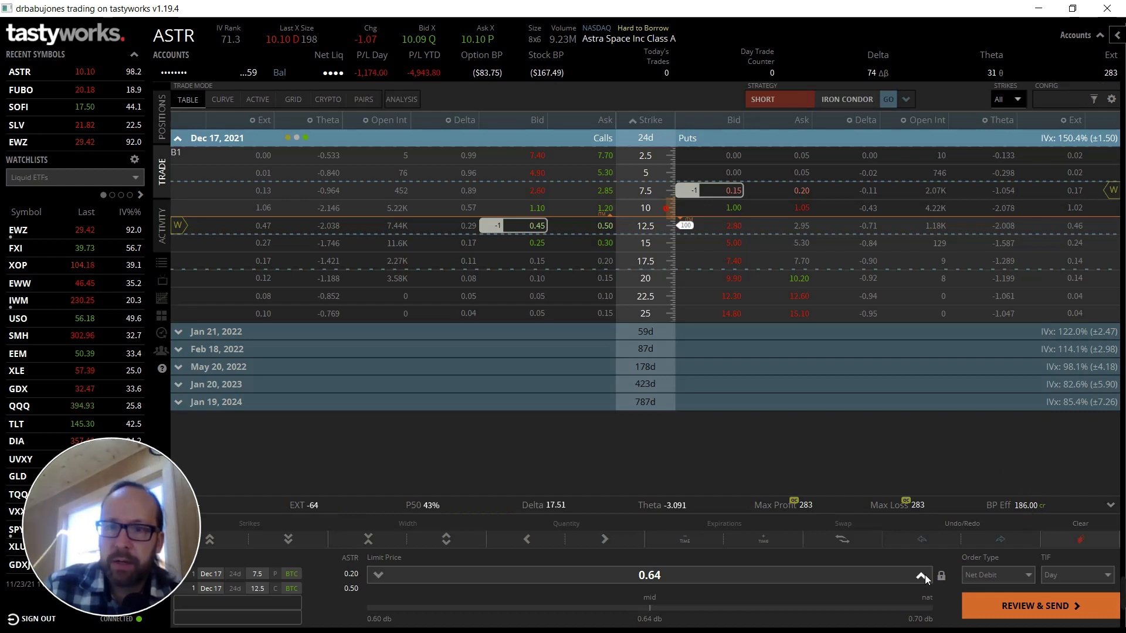
# Resend the ASTR strangle closing order with the limit raised to 0.65.
pyautogui.click(921, 575)
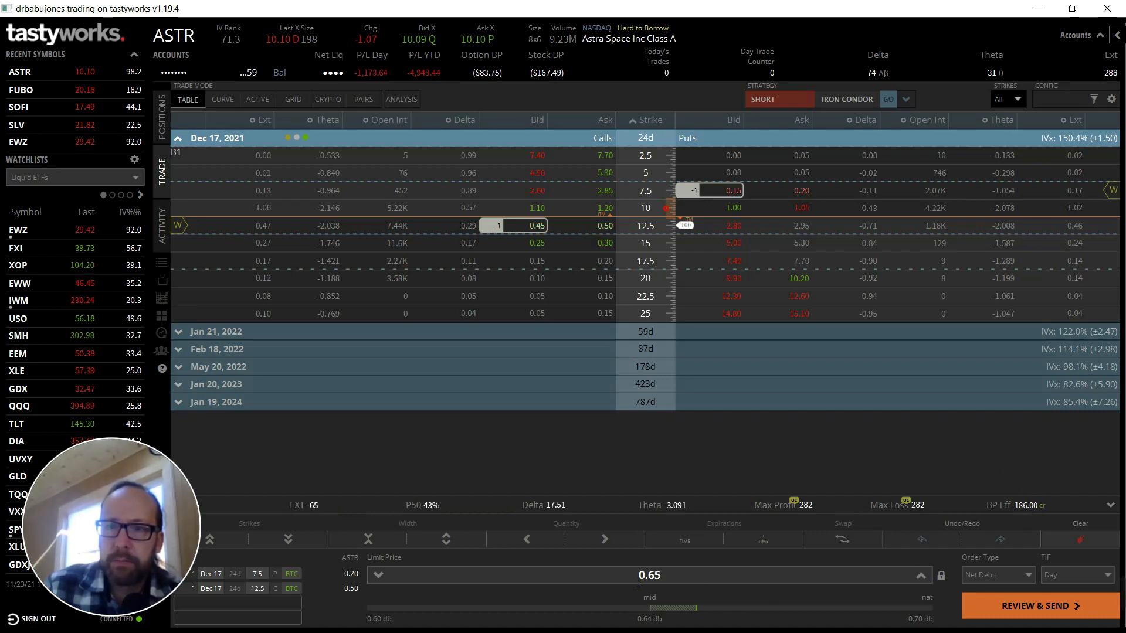
pyautogui.click(1035, 608)
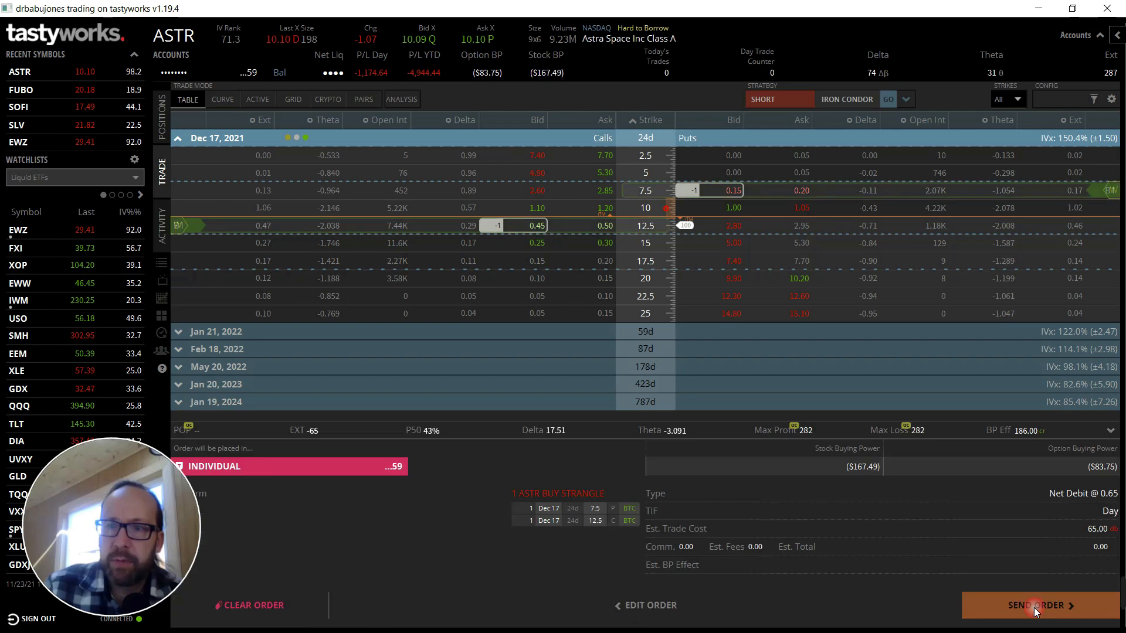
pyautogui.click(1034, 605)
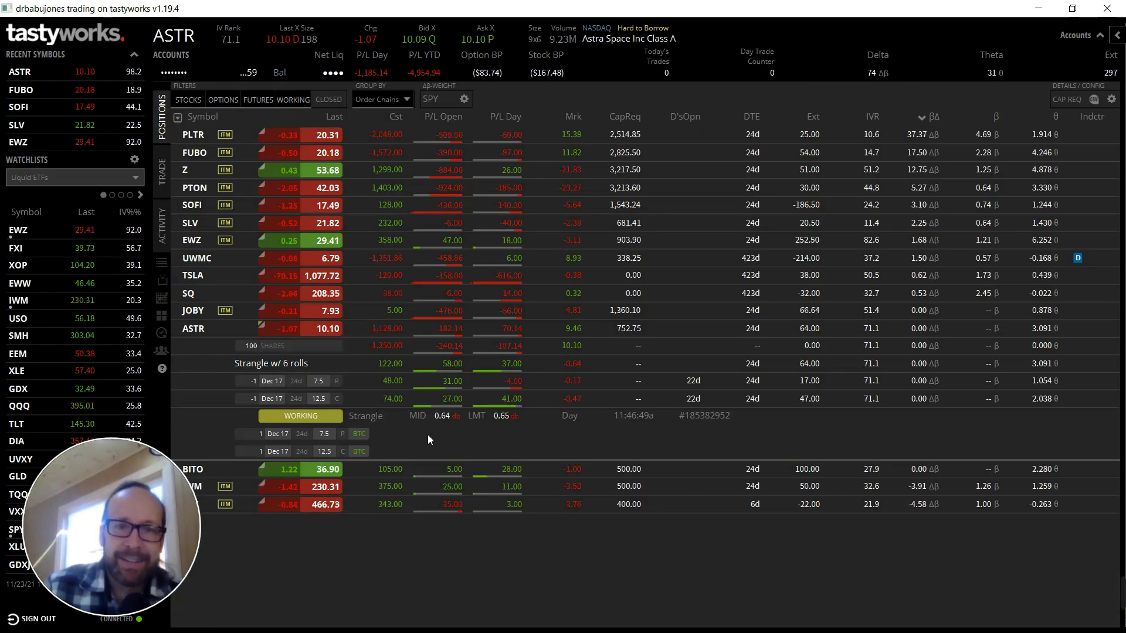
# Bring up the ASTR Dec 17 option chain showing the short 7.5 put and 12.5 call legs.
pyautogui.click(162, 230)
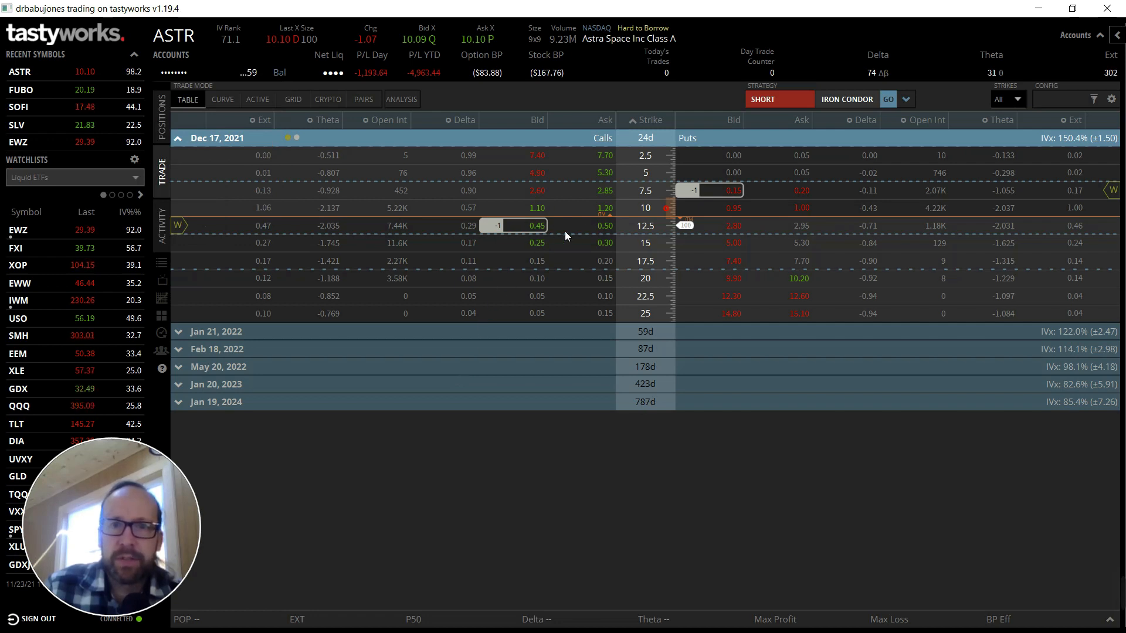
pyautogui.moveTo(748, 191)
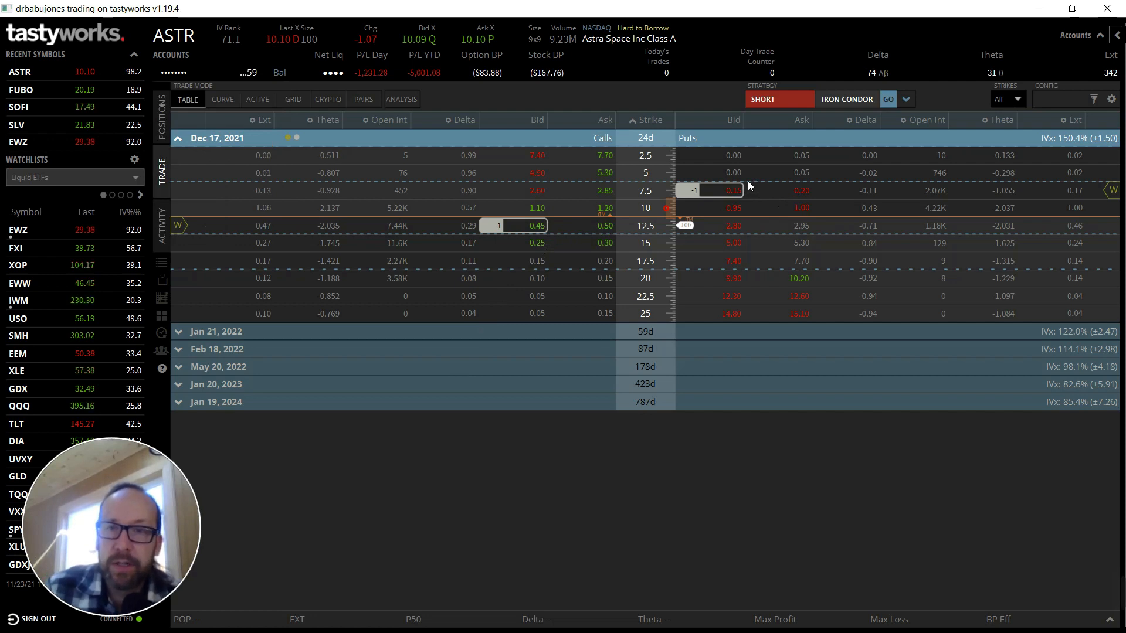
pyautogui.moveTo(910, 206)
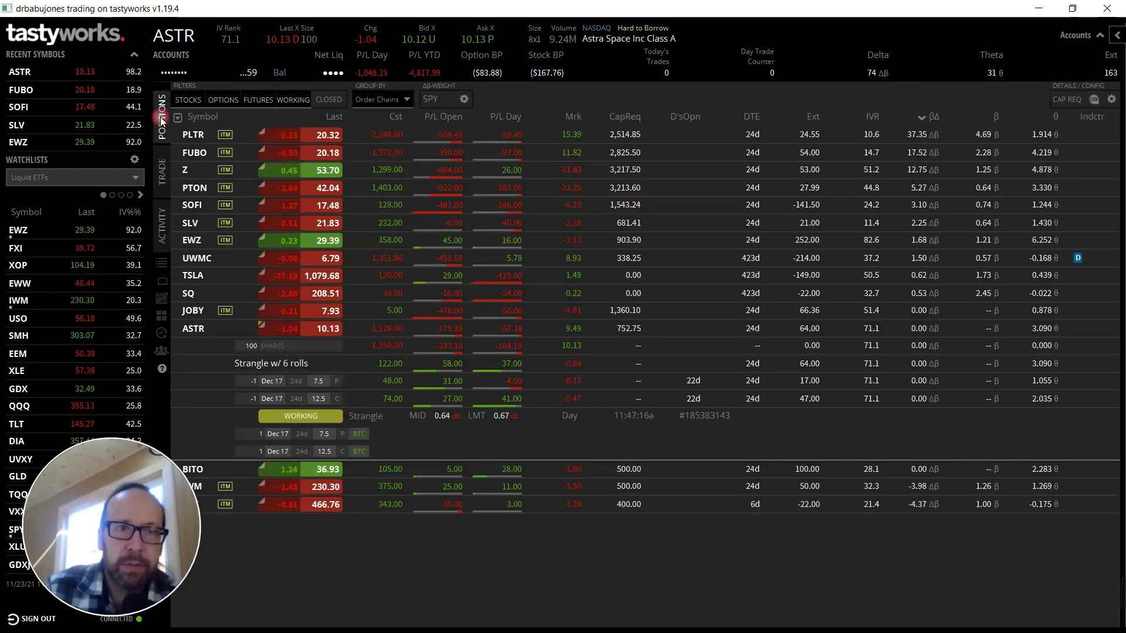
# Choose Replace Order on the working ASTR closing order from the positions list.
pyautogui.click(448, 442)
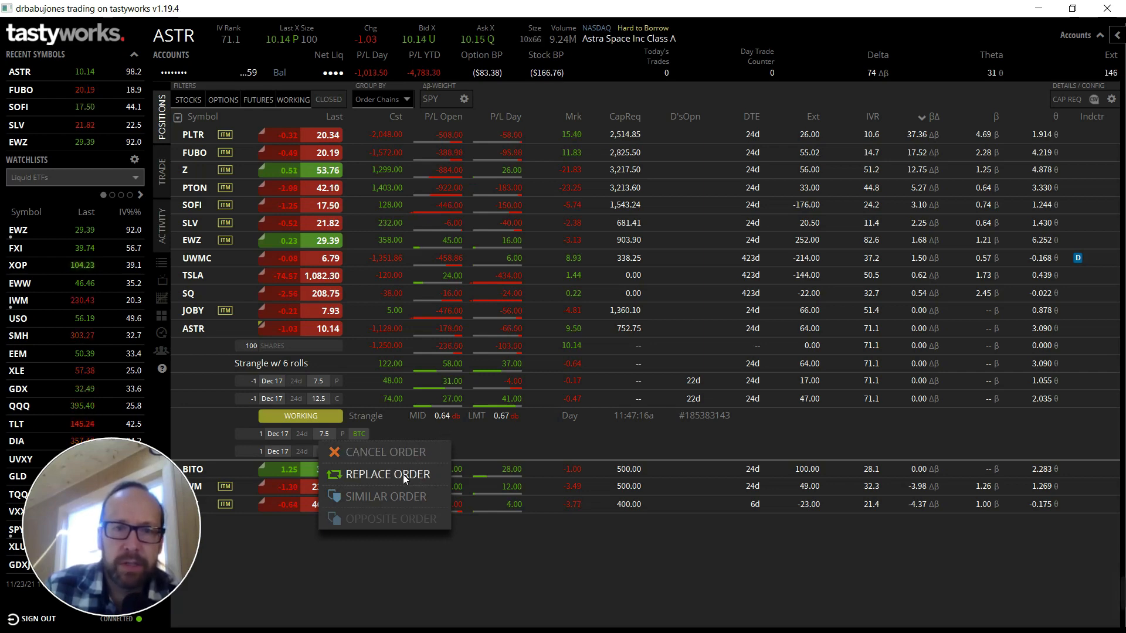
pyautogui.click(387, 473)
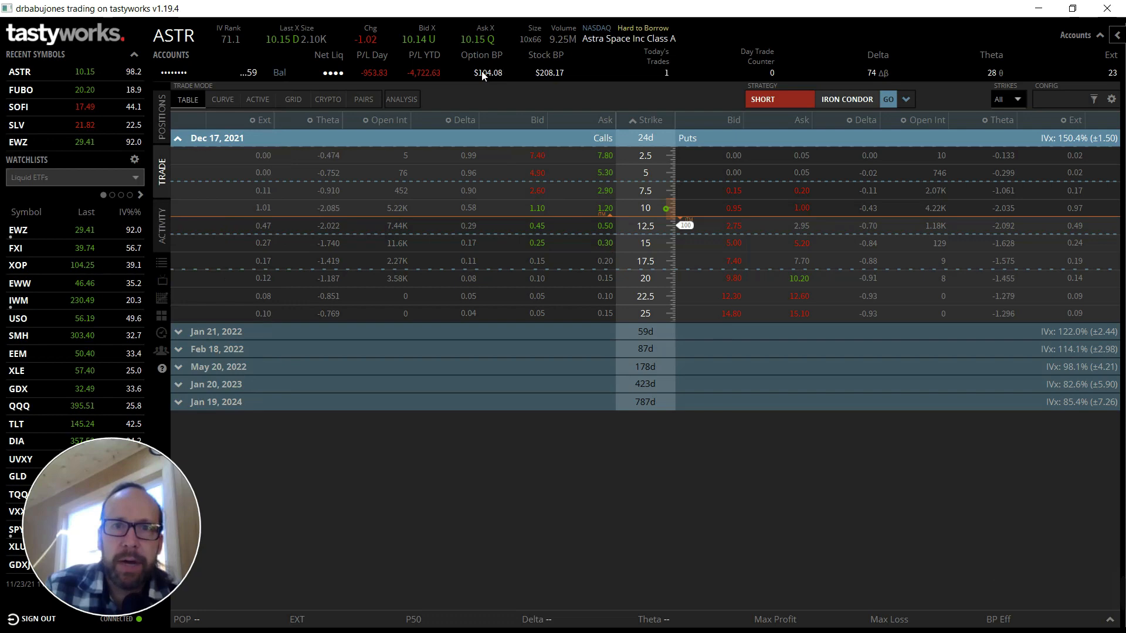
pyautogui.moveTo(177, 137)
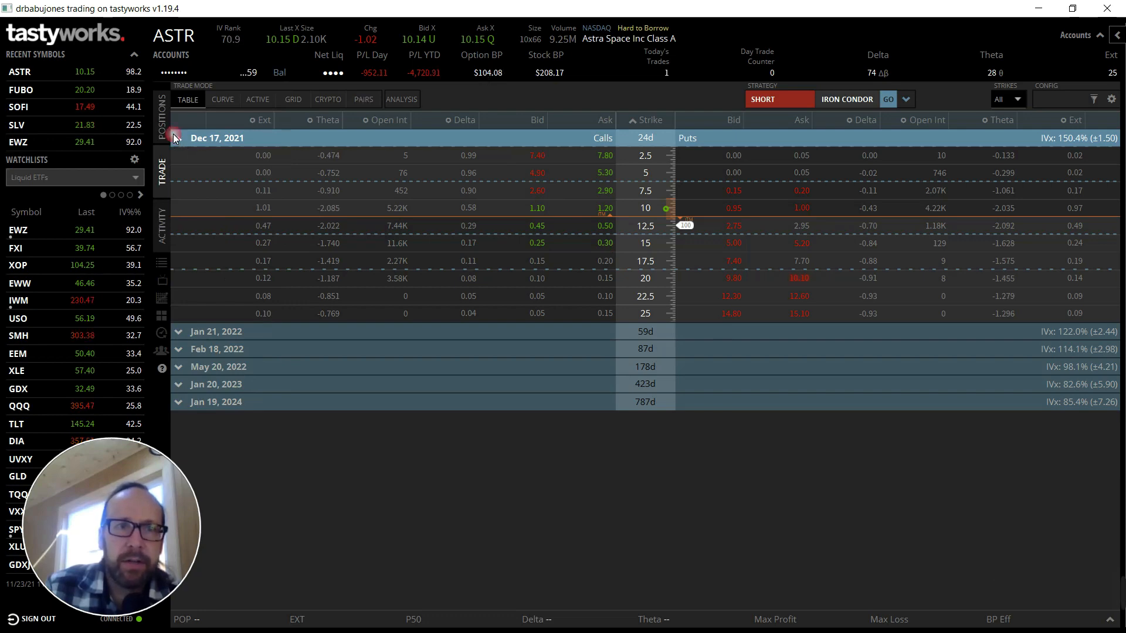